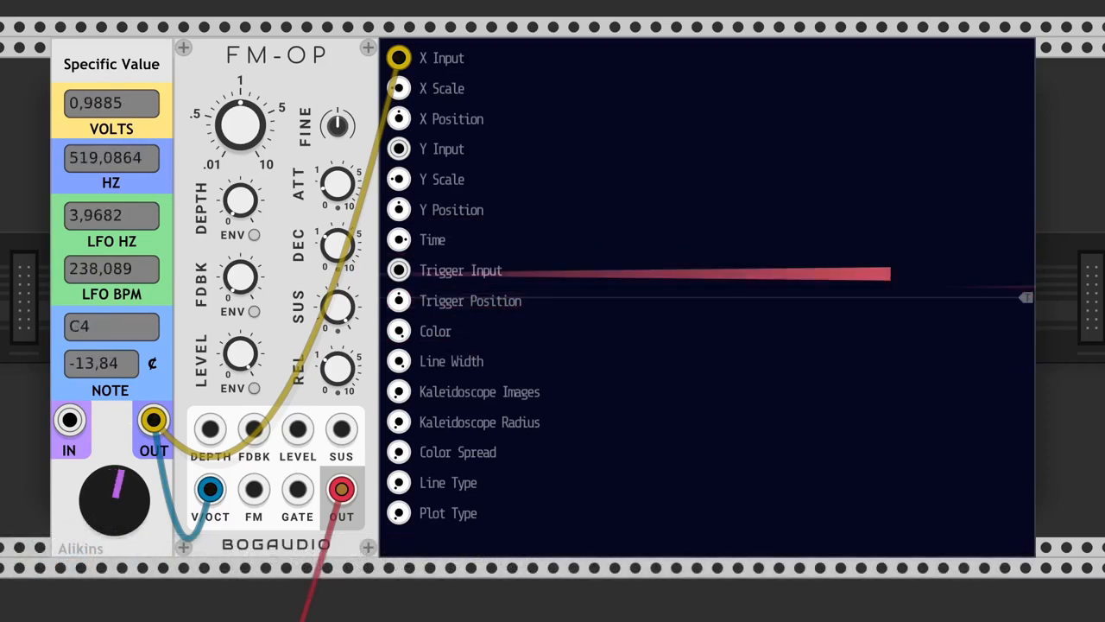
Step: Drag the Specific Value knob back to 0 V, reading C4 at 261.63 Hz
{"action": "left_click_drag", "start_coordinate": [112, 500], "coordinate": [100, 479]}
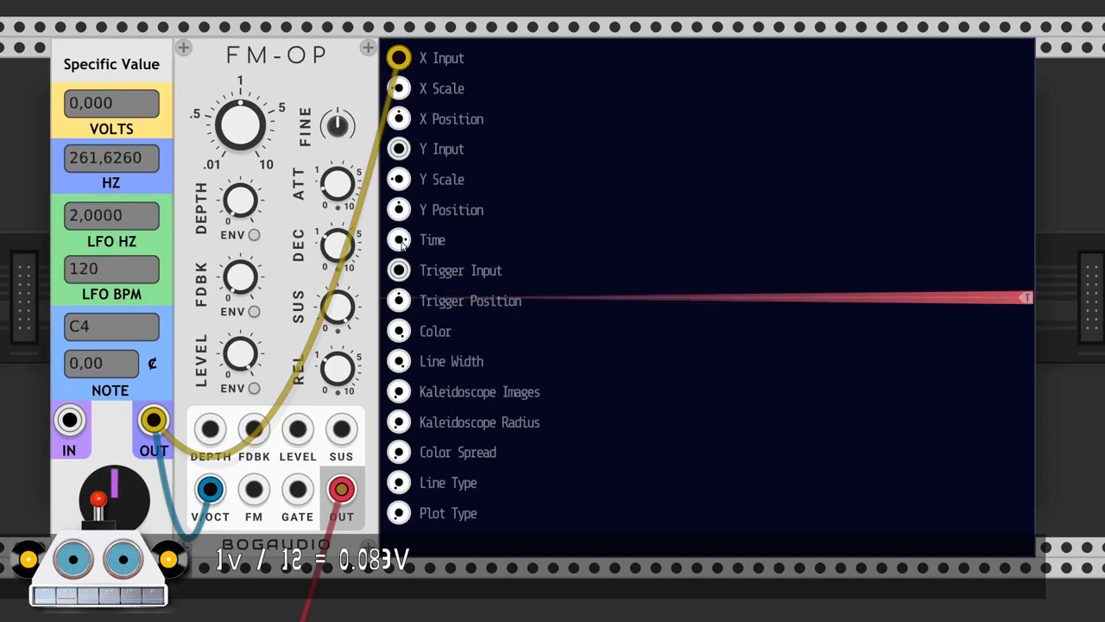
{"action": "mouse_move", "coordinate": [419, 300]}
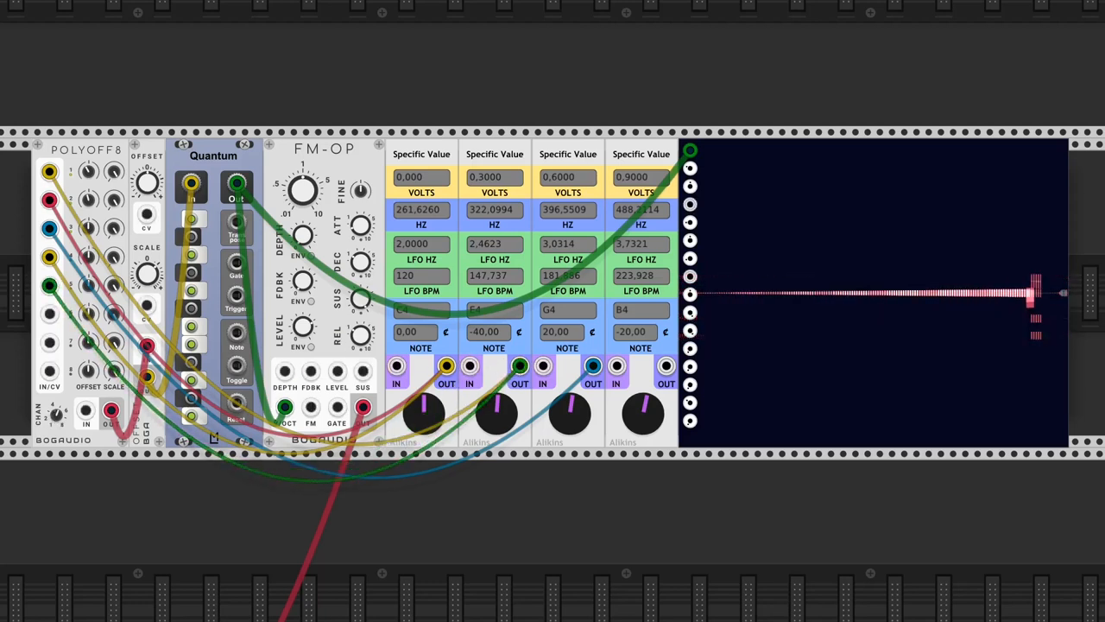
{"action": "mouse_move", "coordinate": [86, 285]}
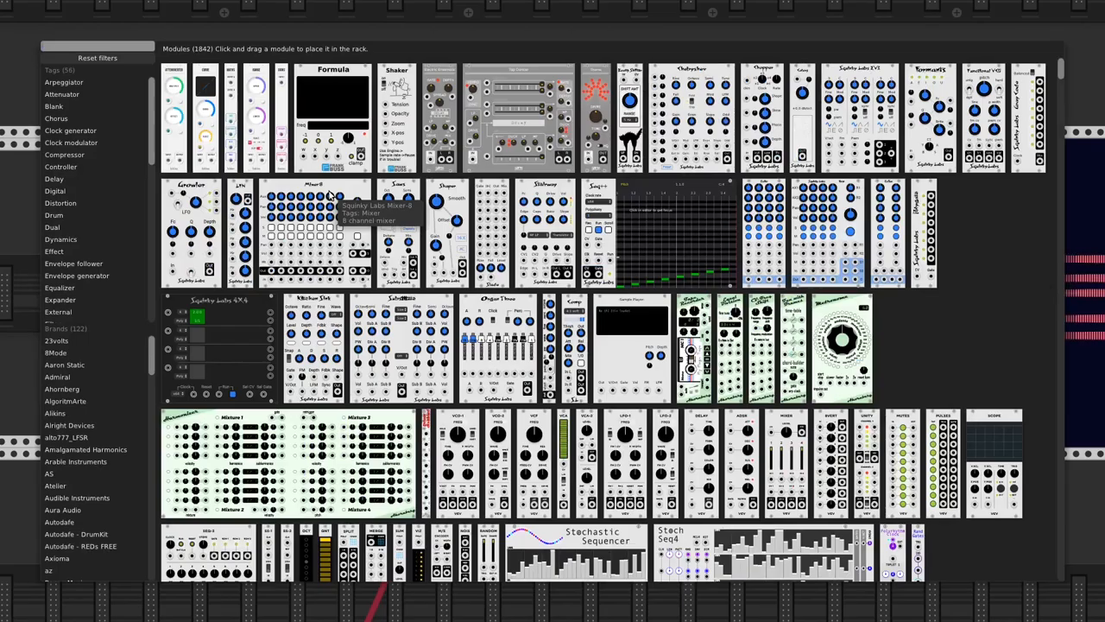
Step: Search the module browser for "tol" to find computerscare's Toly Pools
{"action": "type", "text": "tol"}
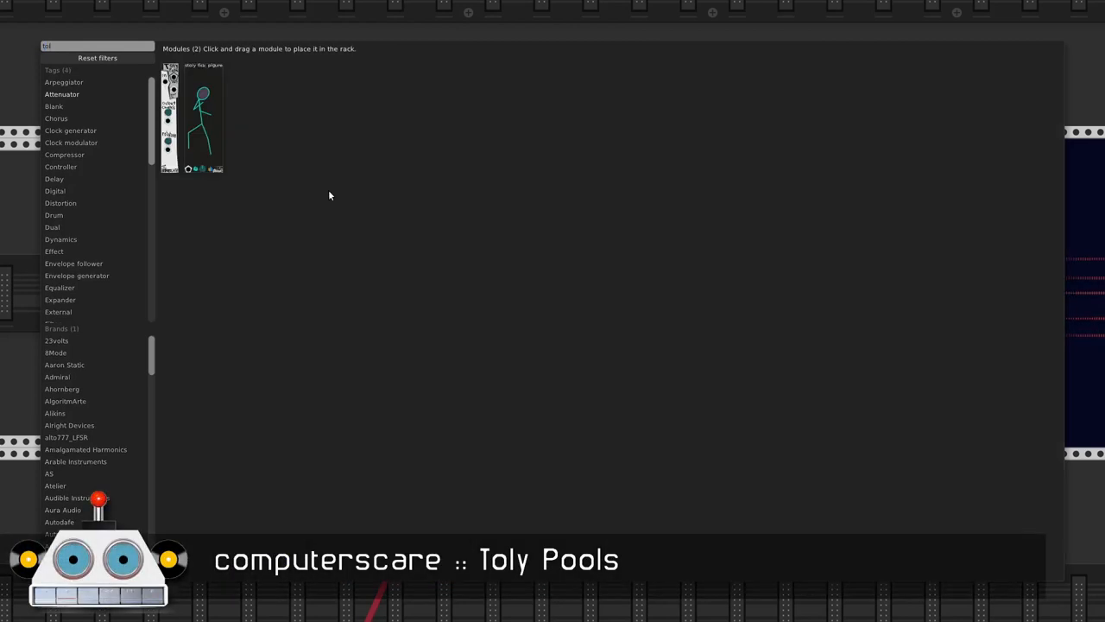
{"action": "mouse_move", "coordinate": [168, 149]}
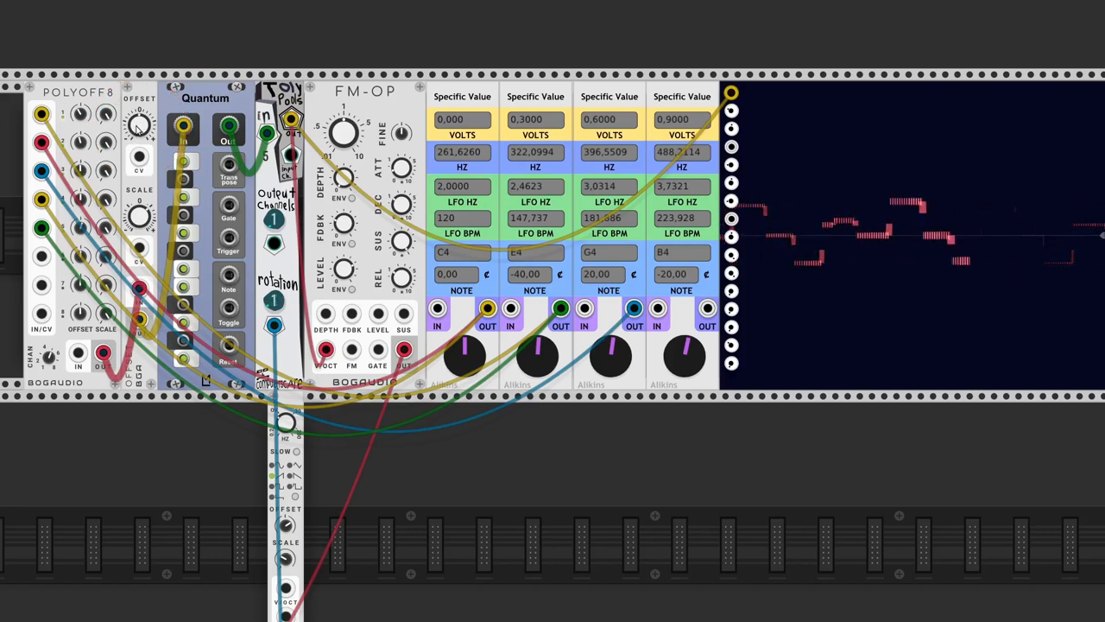
Step: Lower Toly Pools rotation to 2, then raise it through 3 and 4 to 5
{"action": "left_click", "coordinate": [273, 220]}
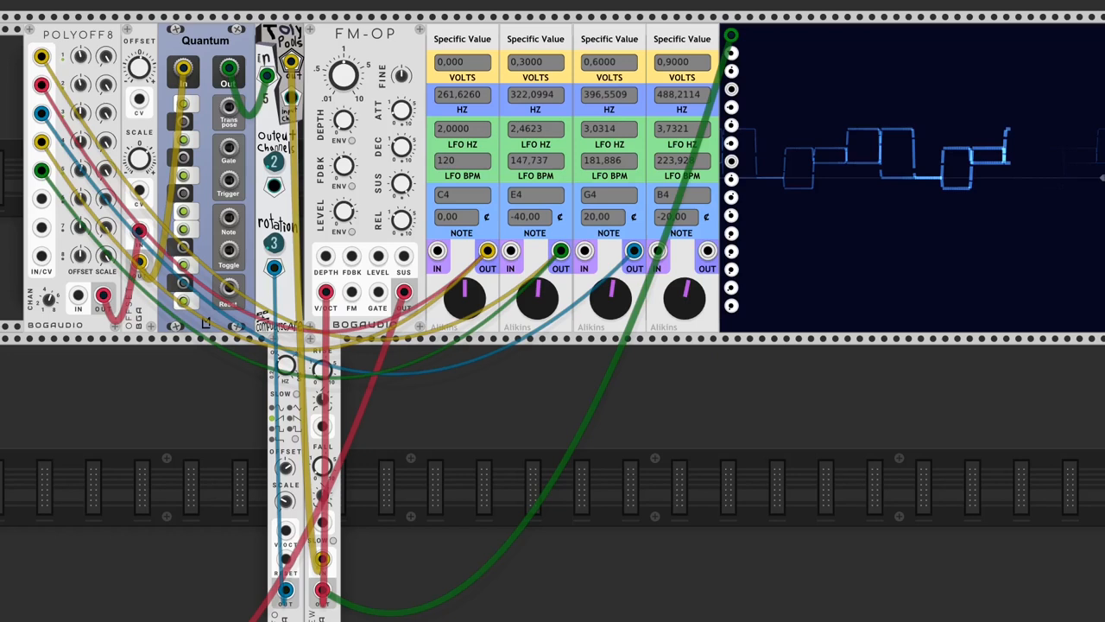
{"action": "left_click", "coordinate": [272, 244]}
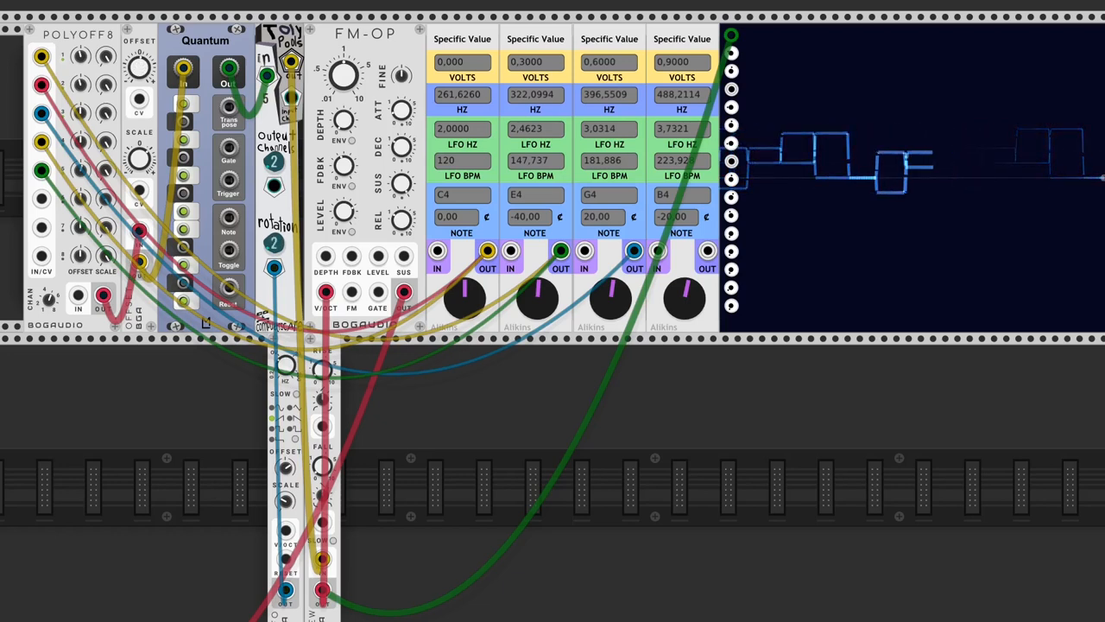
{"action": "left_click", "coordinate": [274, 244]}
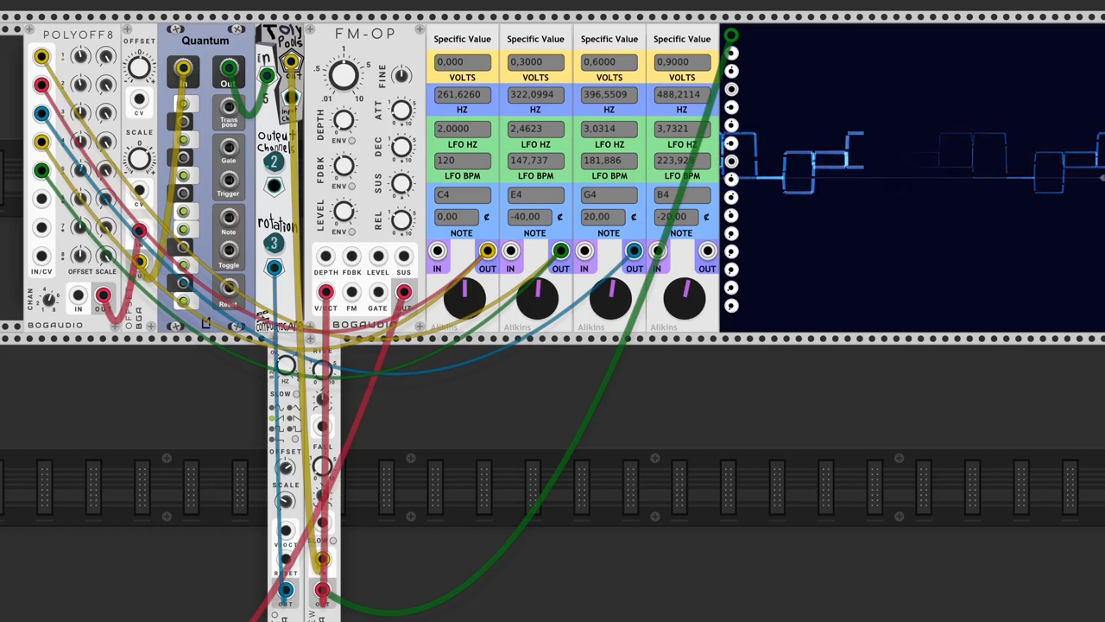
{"action": "left_click", "coordinate": [274, 243]}
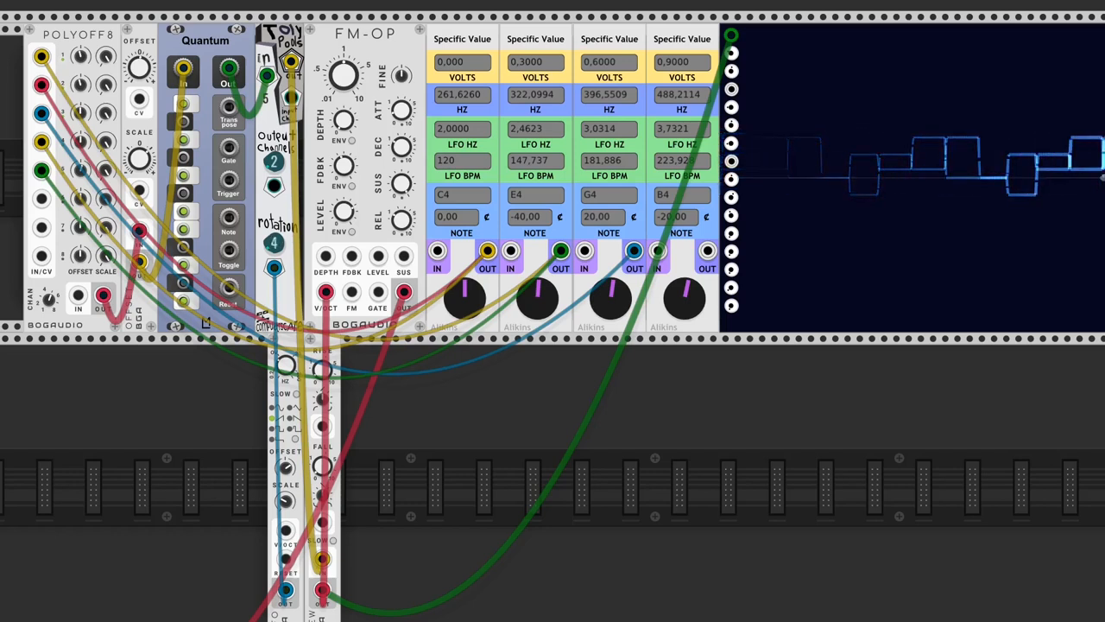
{"action": "left_click", "coordinate": [273, 244]}
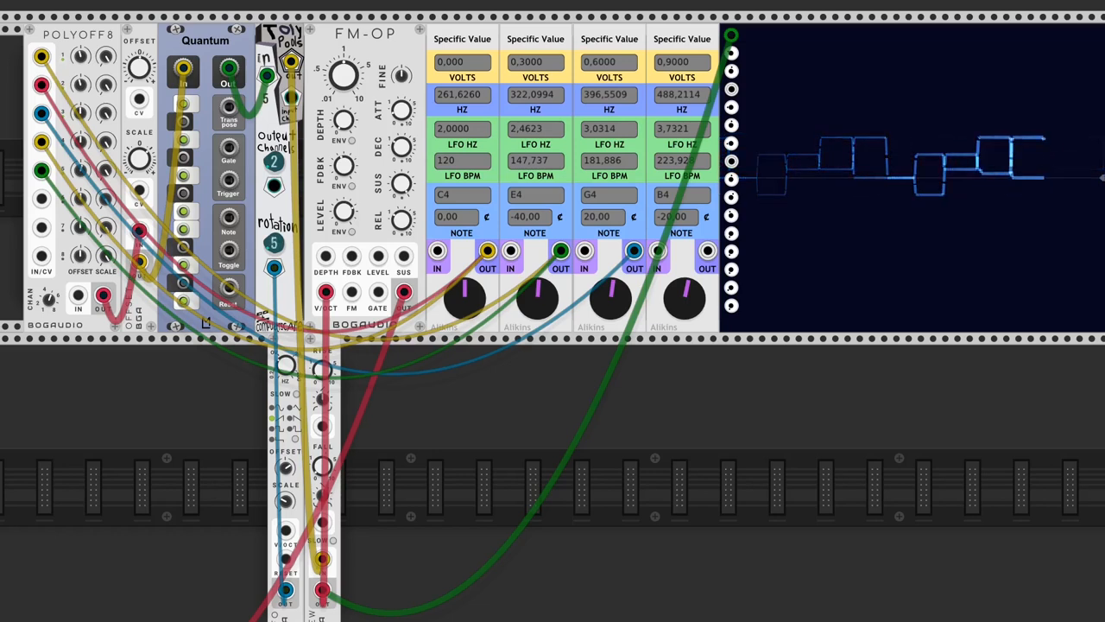